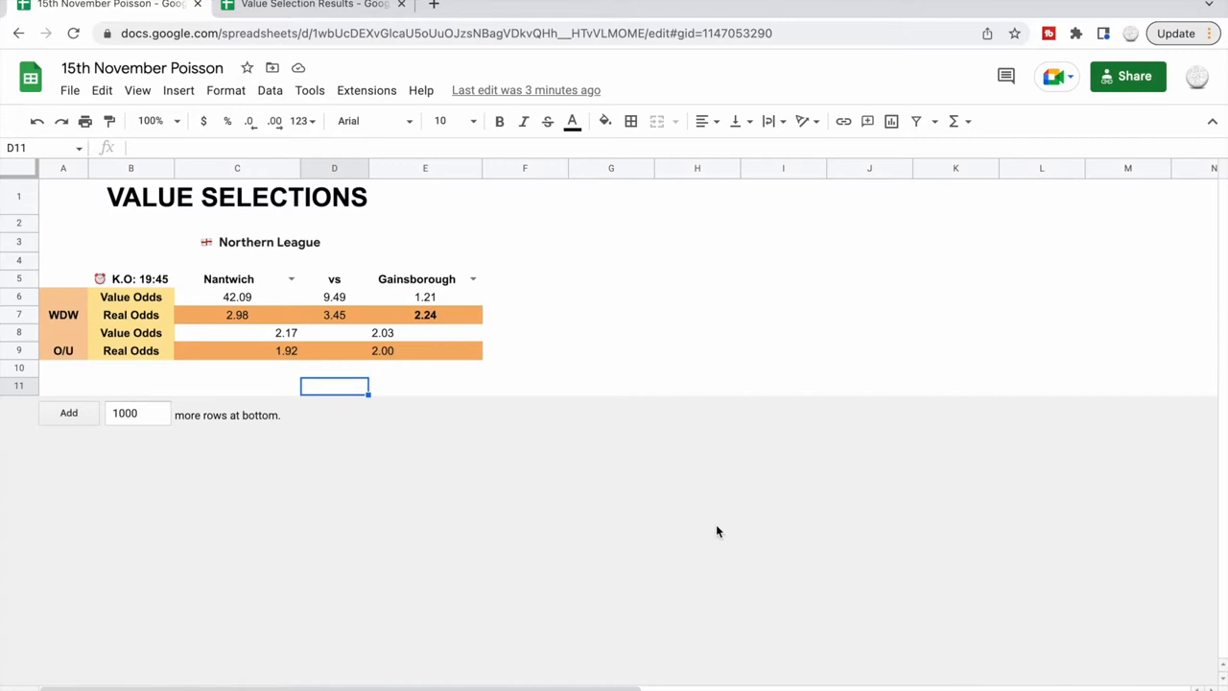
pyautogui.moveTo(495, 681)
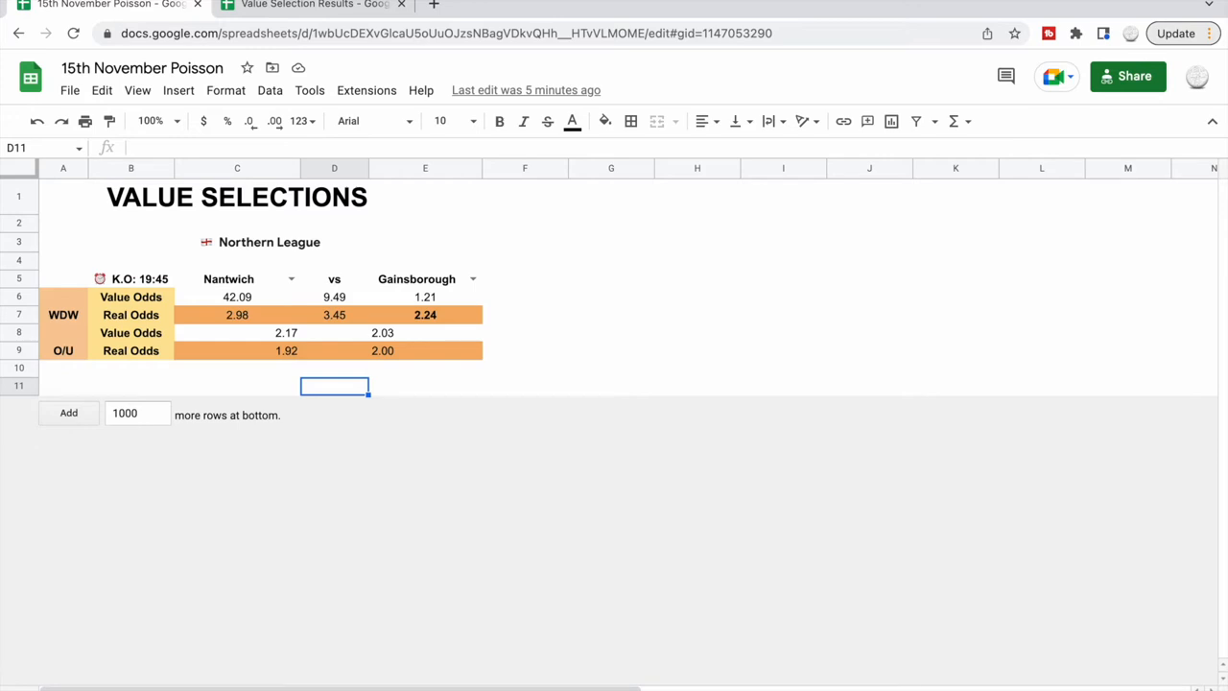
pyautogui.moveTo(259, 311)
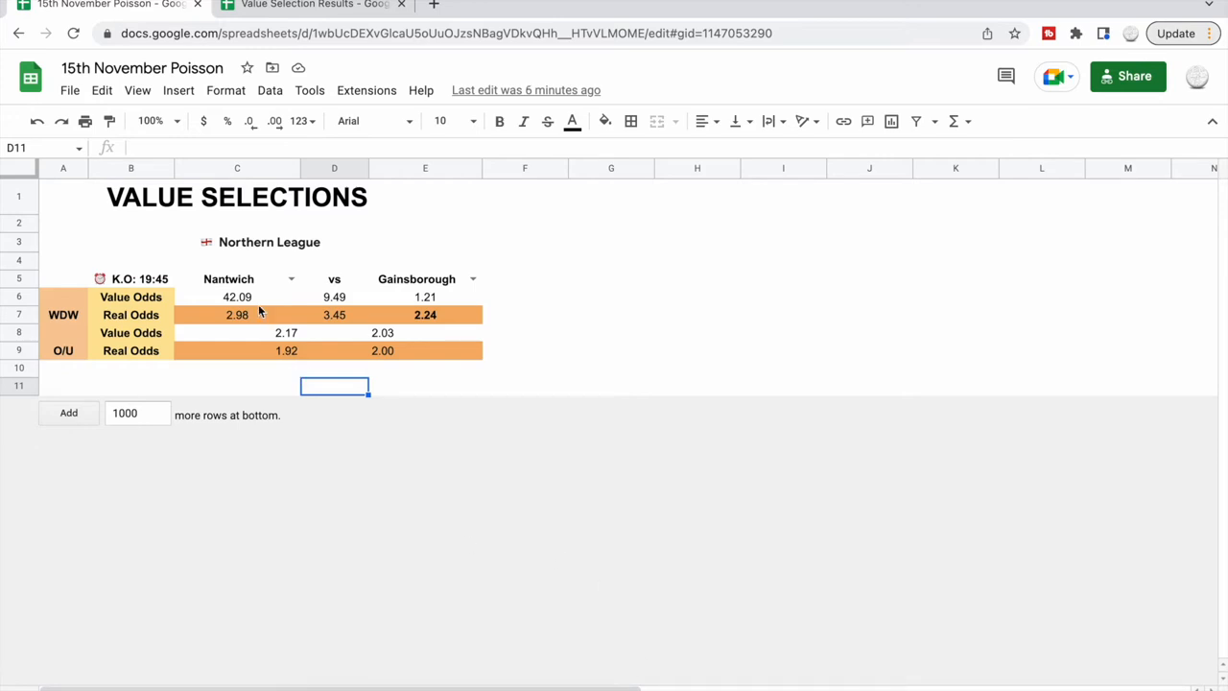
pyautogui.moveTo(330, 290)
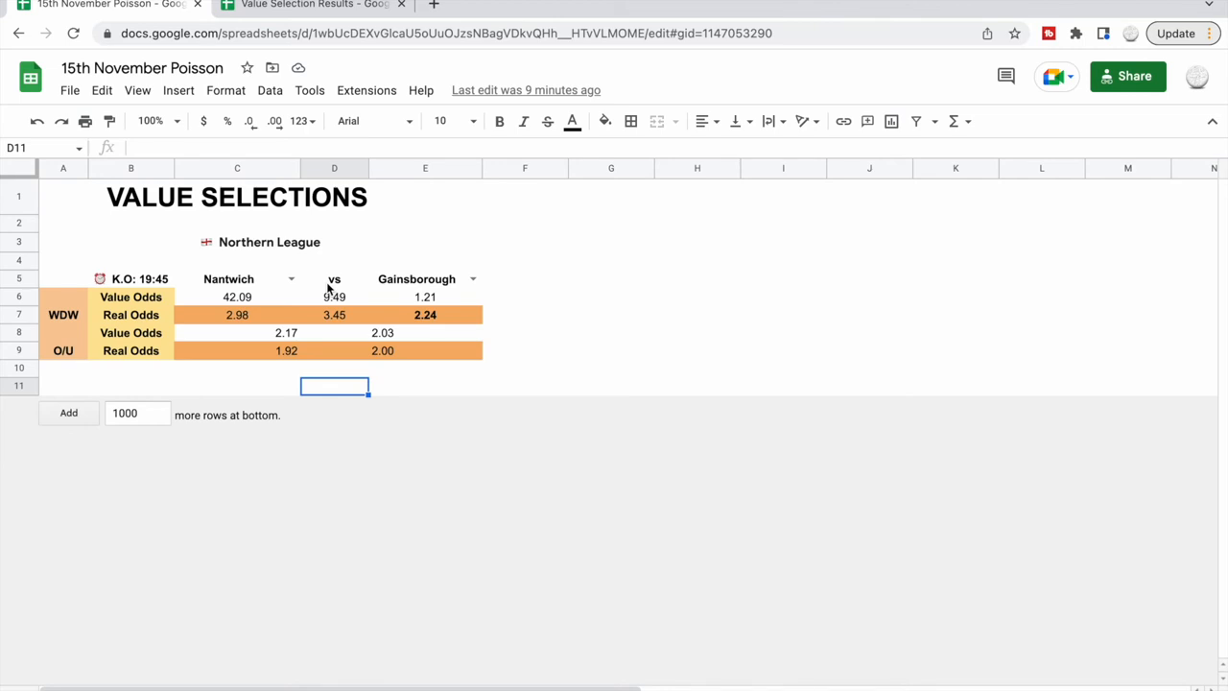
pyautogui.moveTo(278, 53)
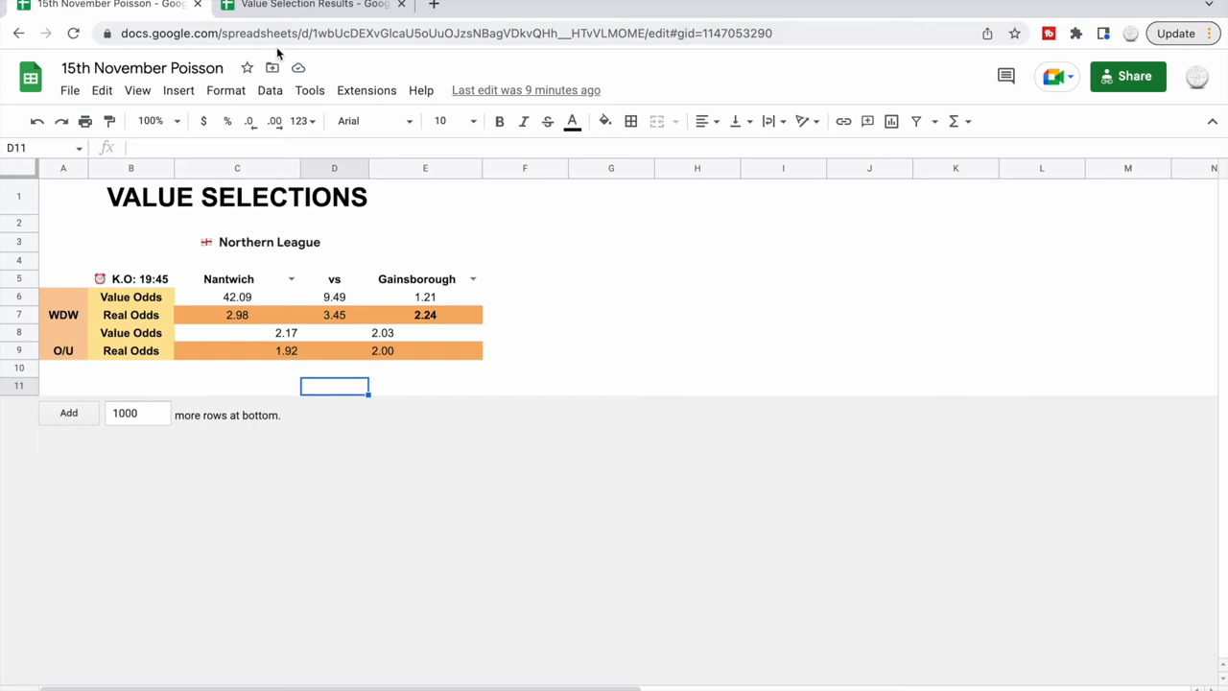
# - Bring up the Value Selection Results spreadsheet showing past matches and 20.01 12-day profit
pyautogui.click(315, 6)
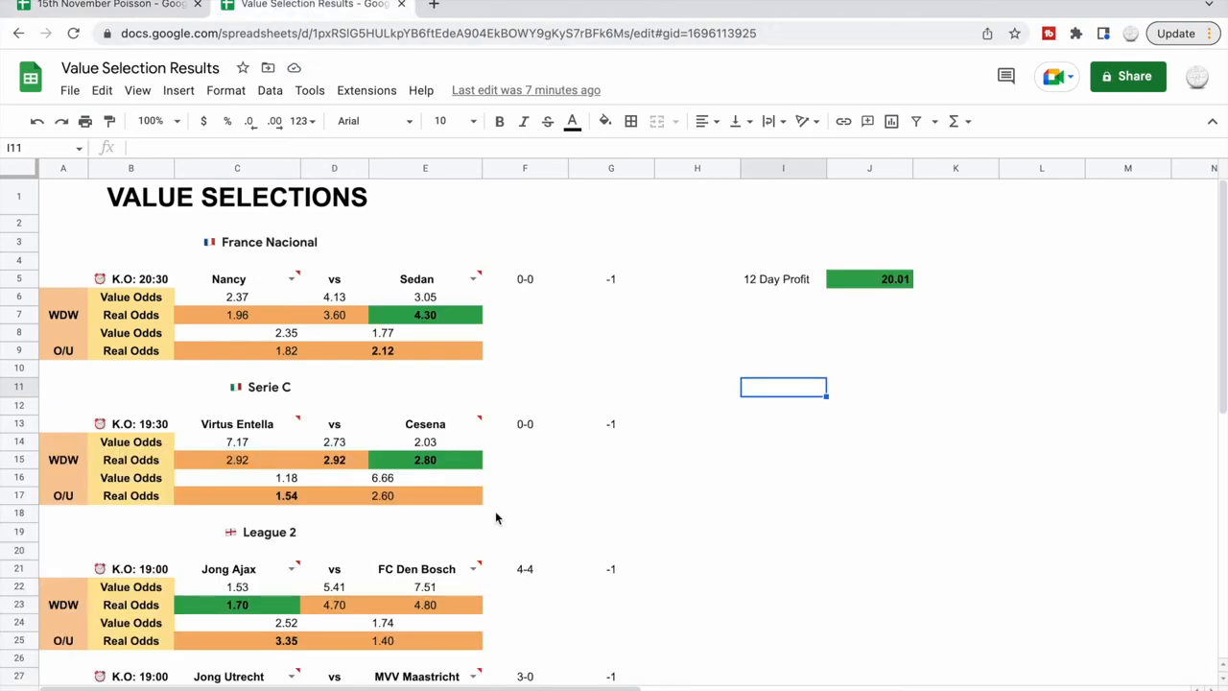
pyautogui.moveTo(602, 574)
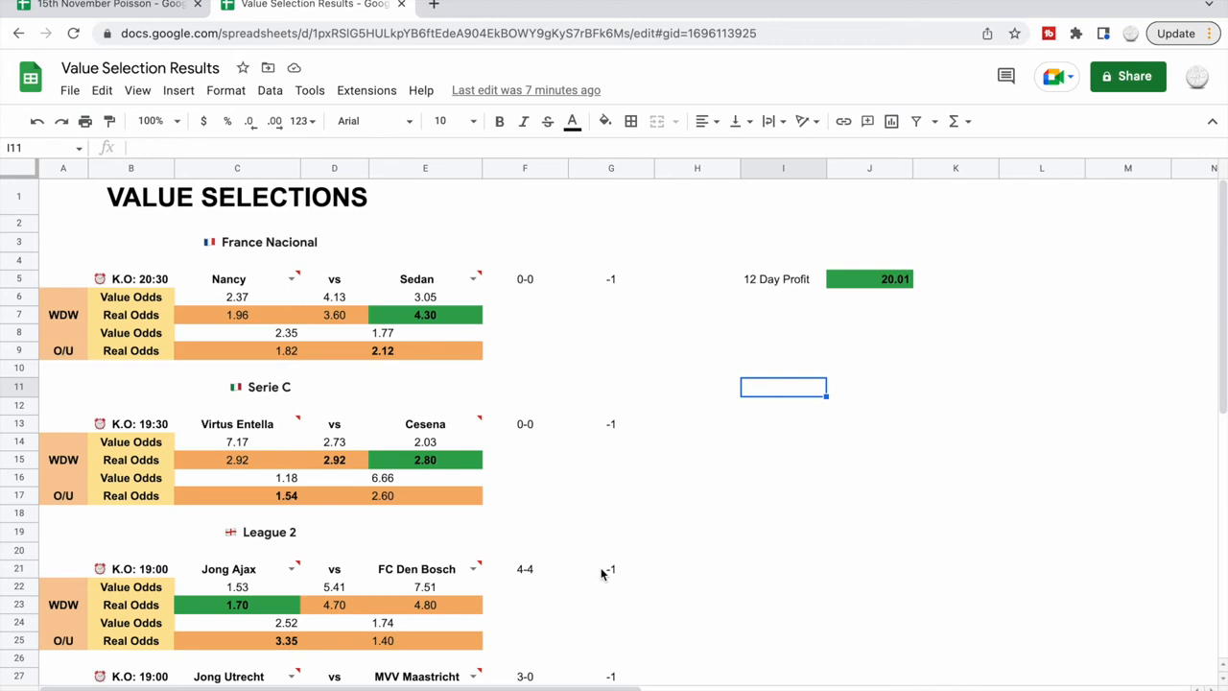
pyautogui.moveTo(575, 501)
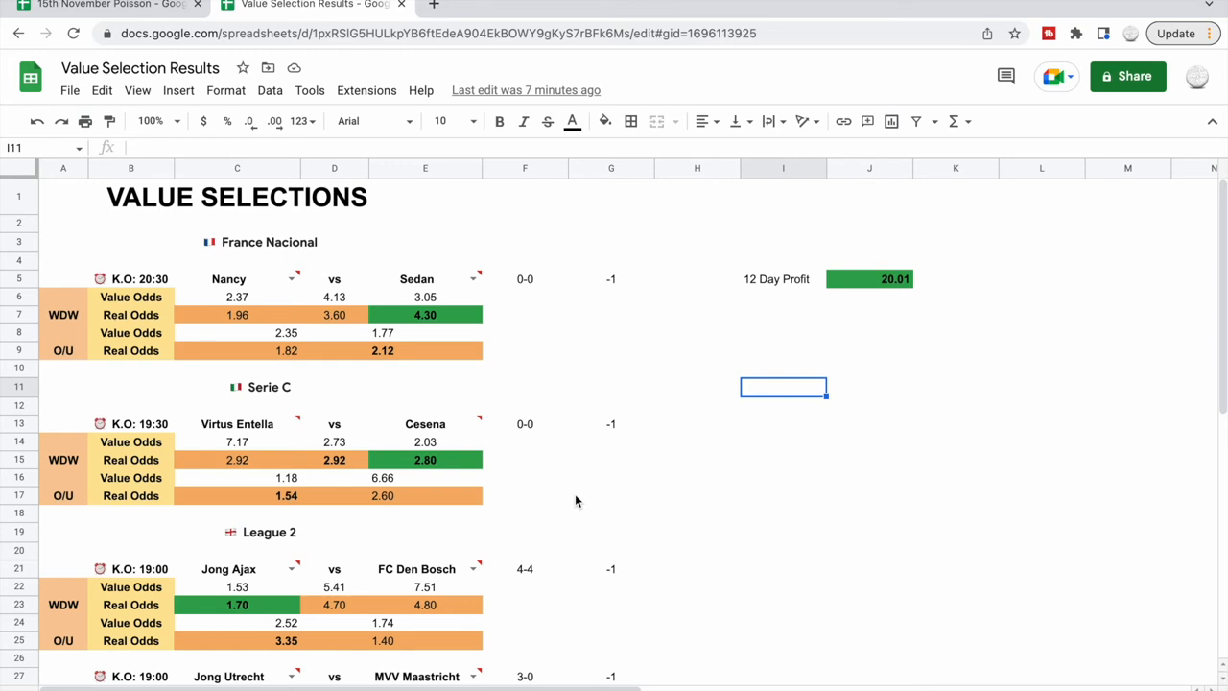
pyautogui.moveTo(592, 476)
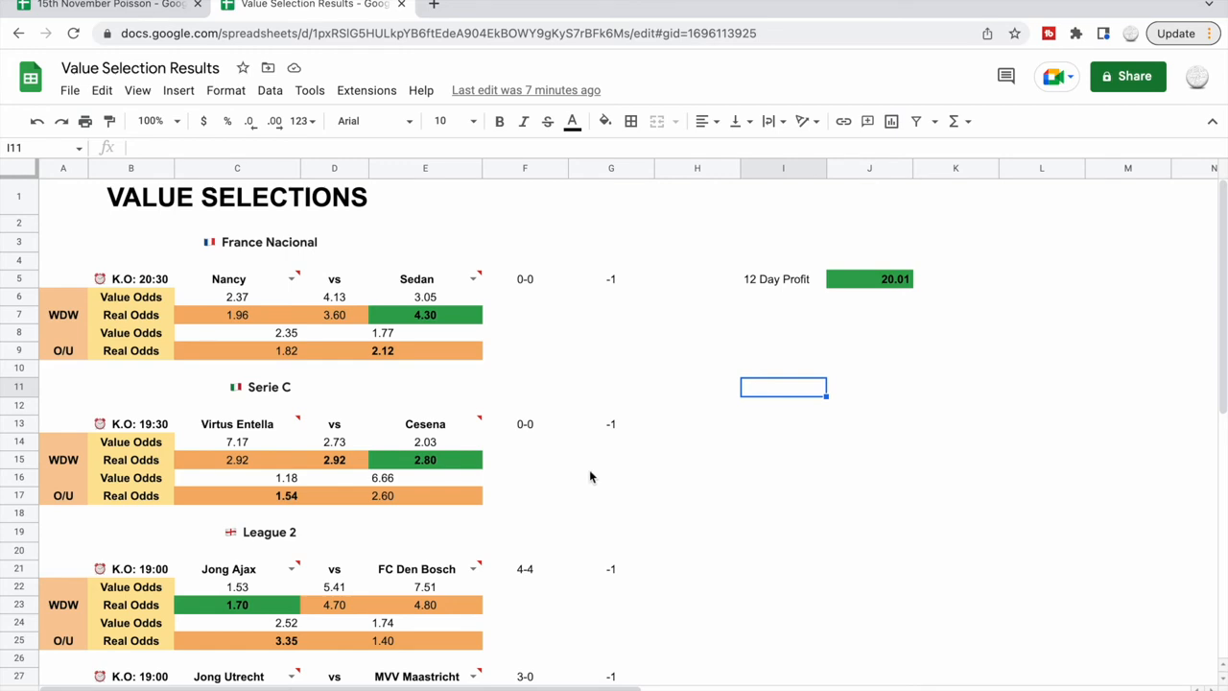
pyautogui.moveTo(612, 285)
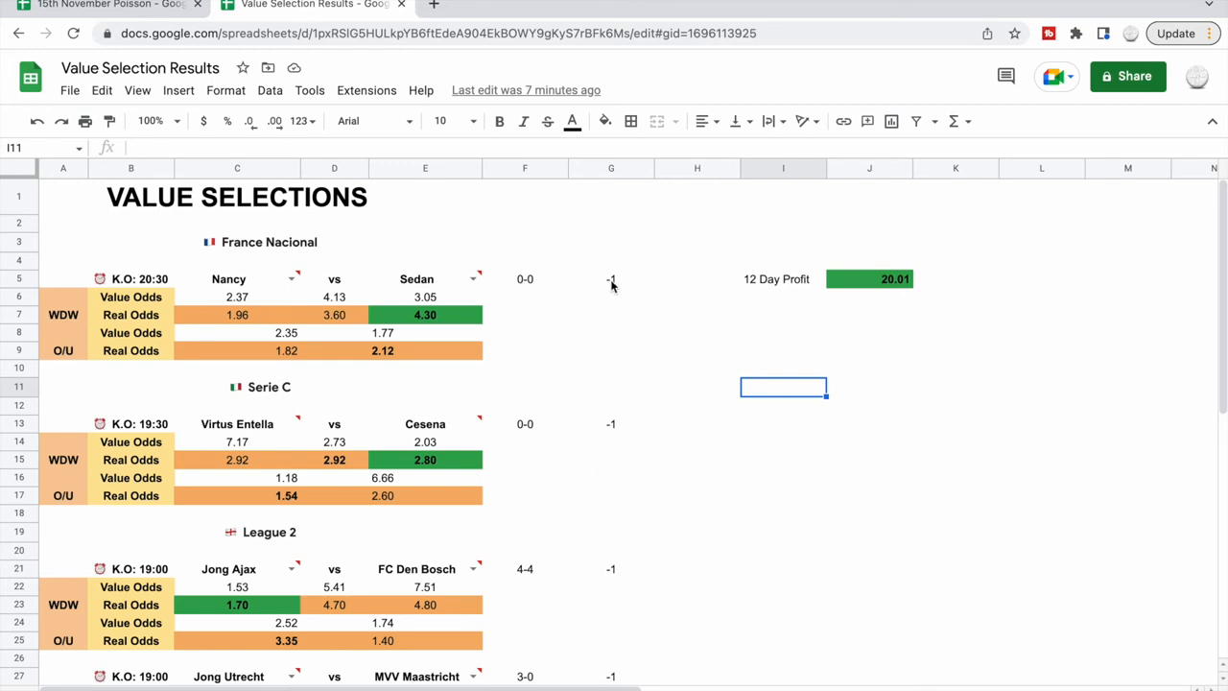
pyautogui.moveTo(441, 295)
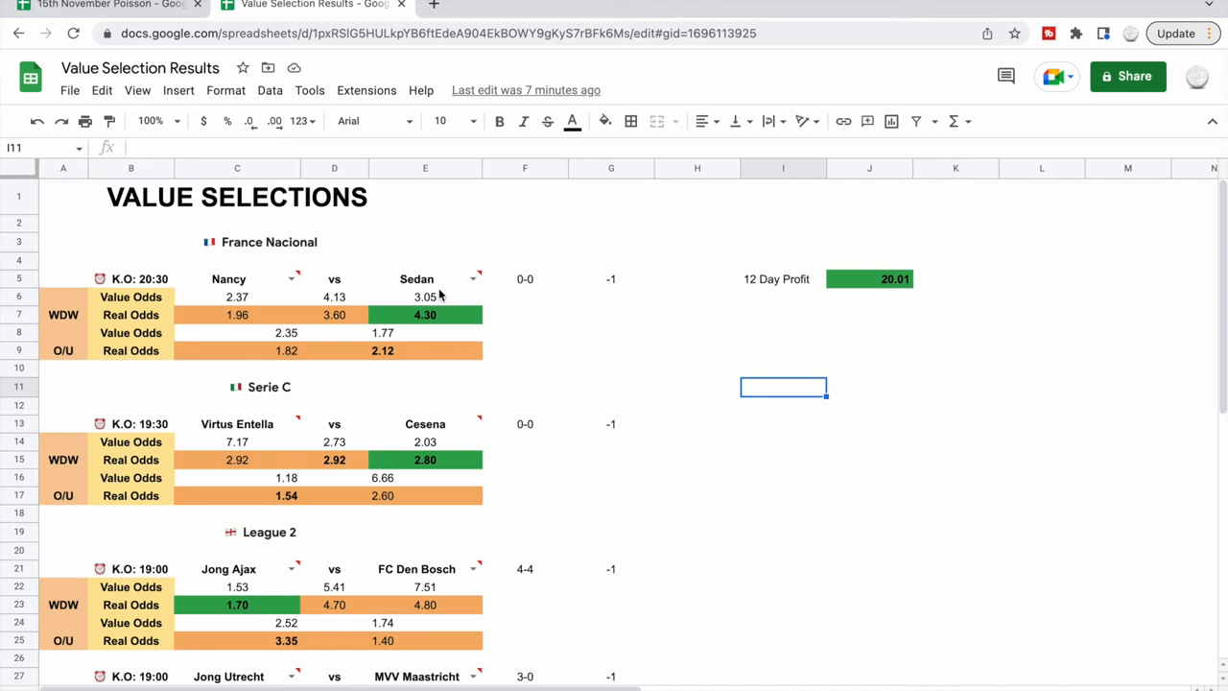
pyautogui.moveTo(507, 327)
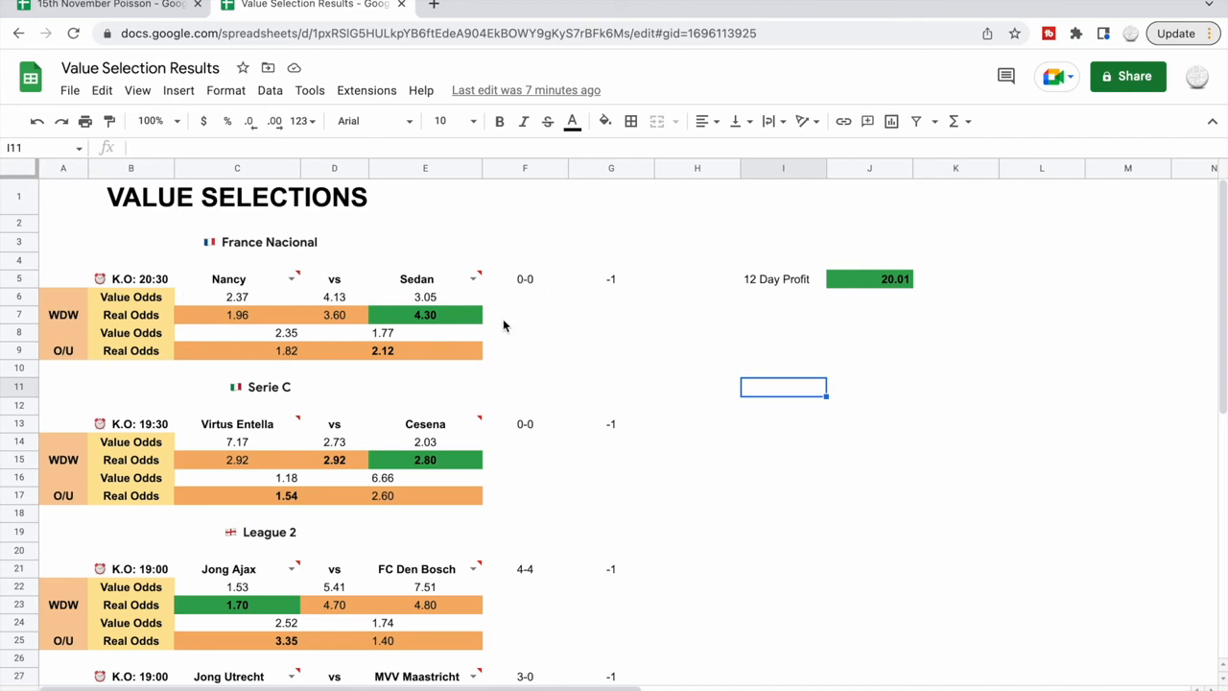
pyautogui.click(426, 314)
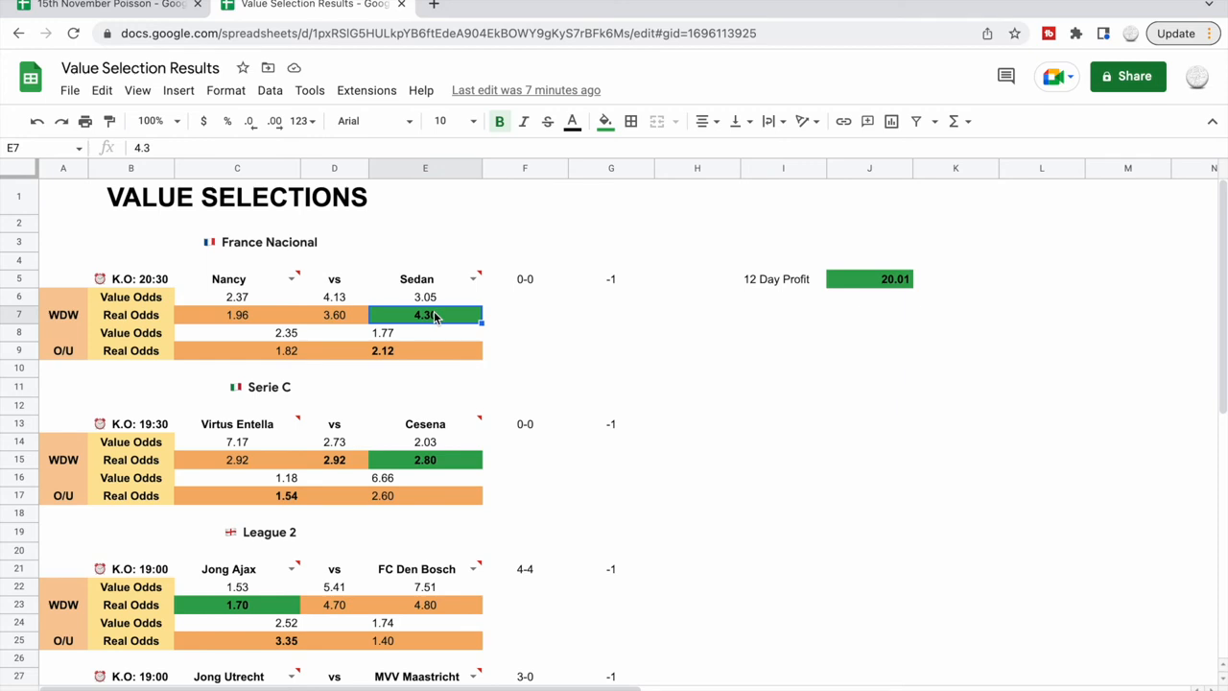
pyautogui.moveTo(433, 303)
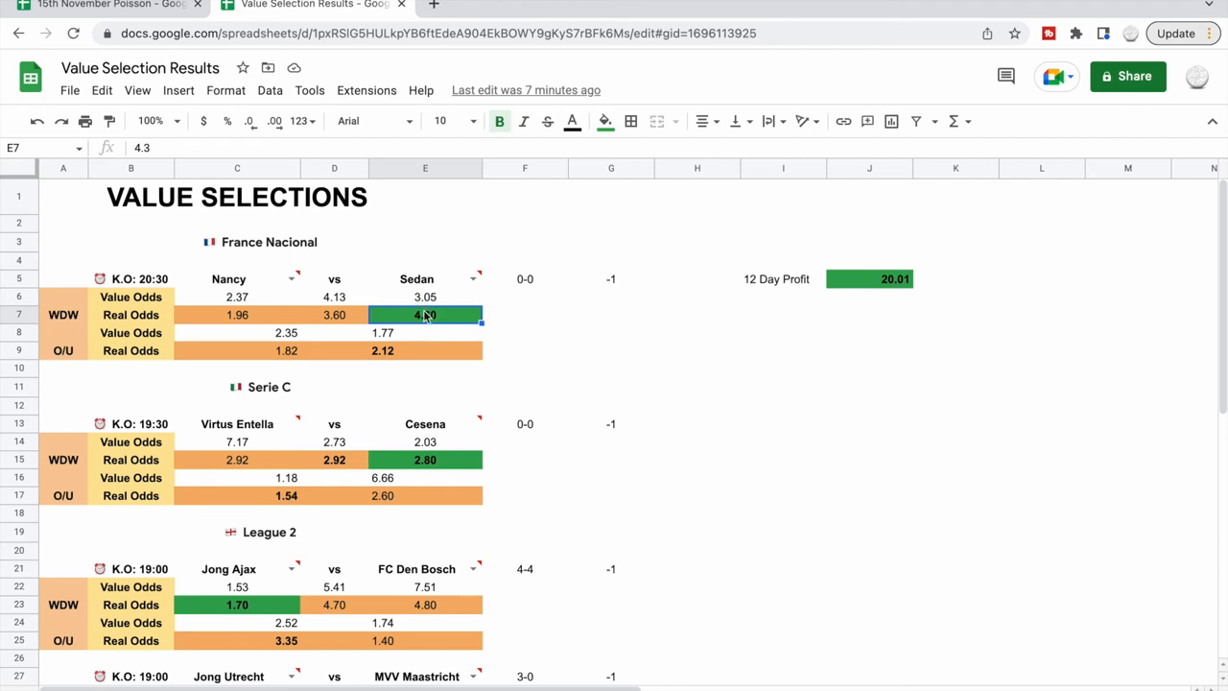
pyautogui.click(426, 295)
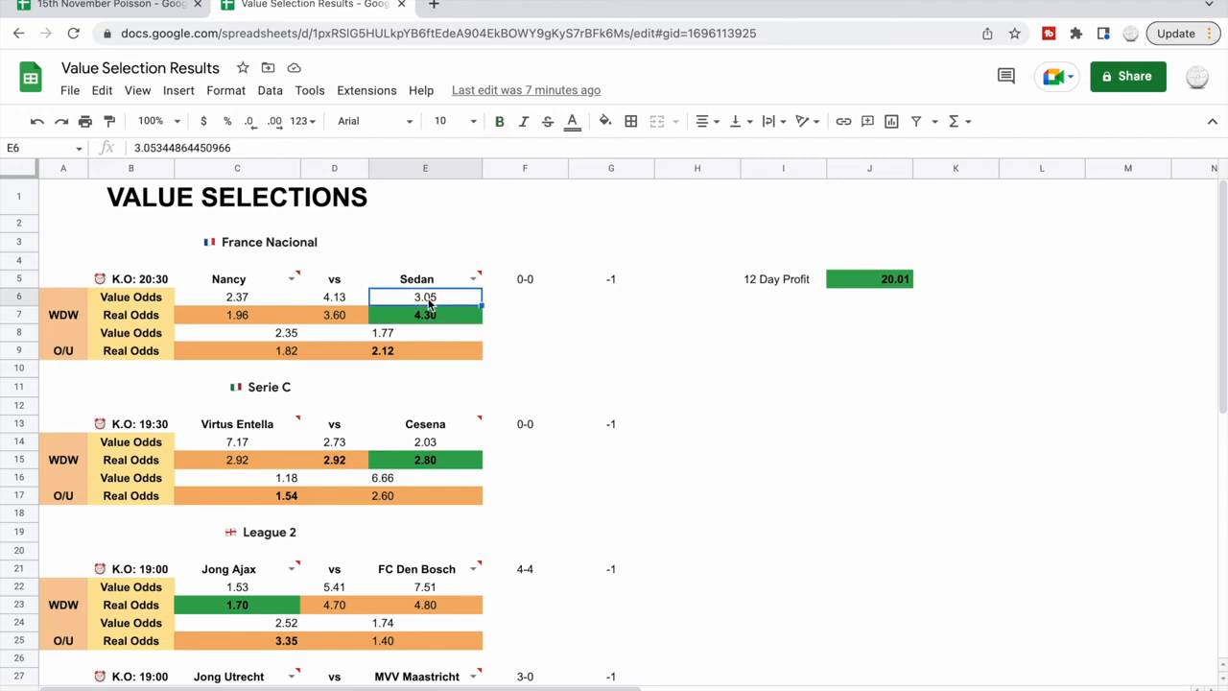
pyautogui.moveTo(488, 364)
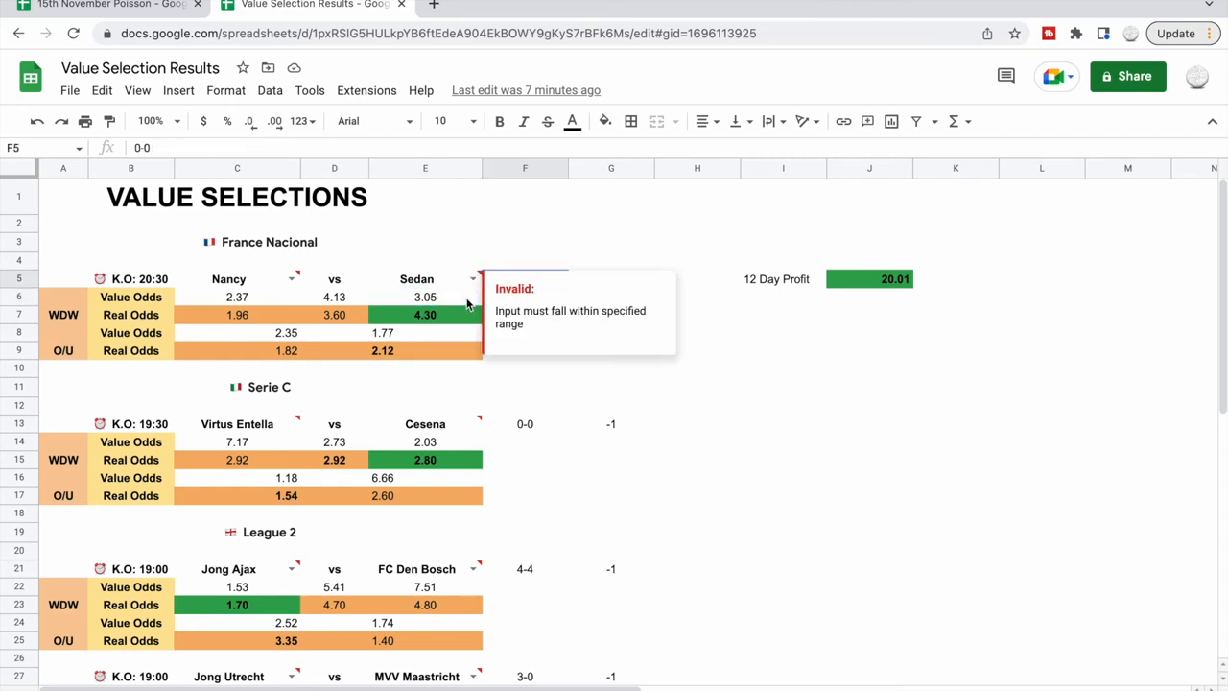
pyautogui.scroll(-3)
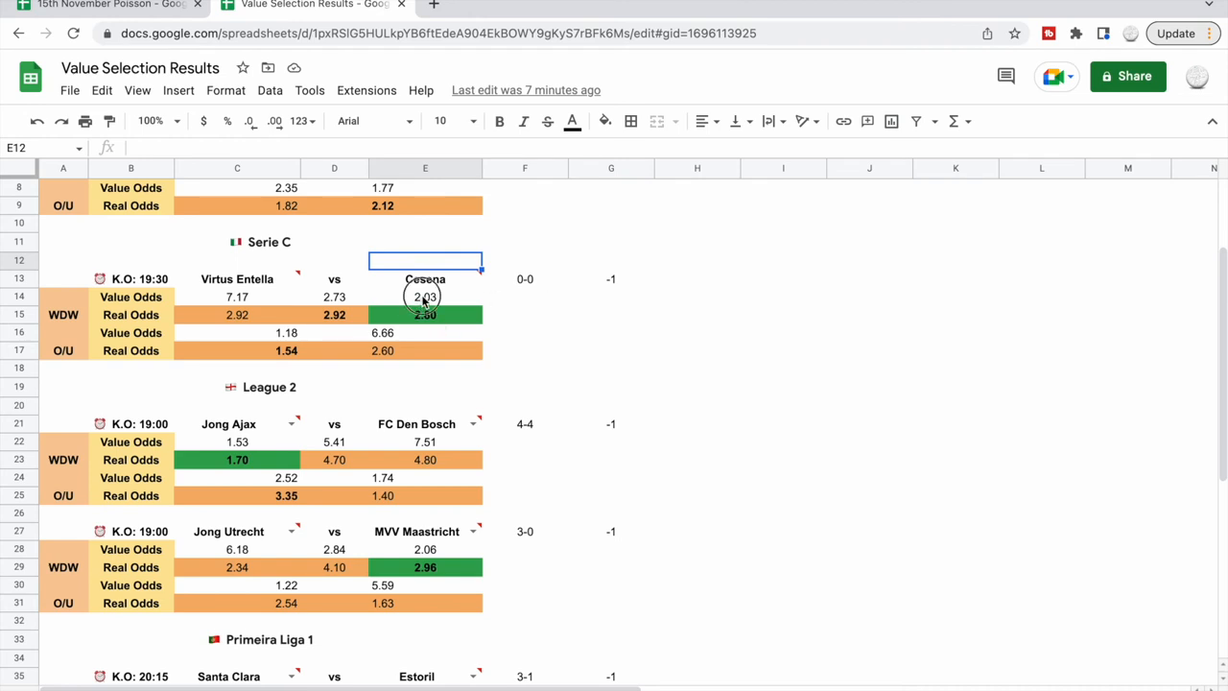
pyautogui.click(426, 295)
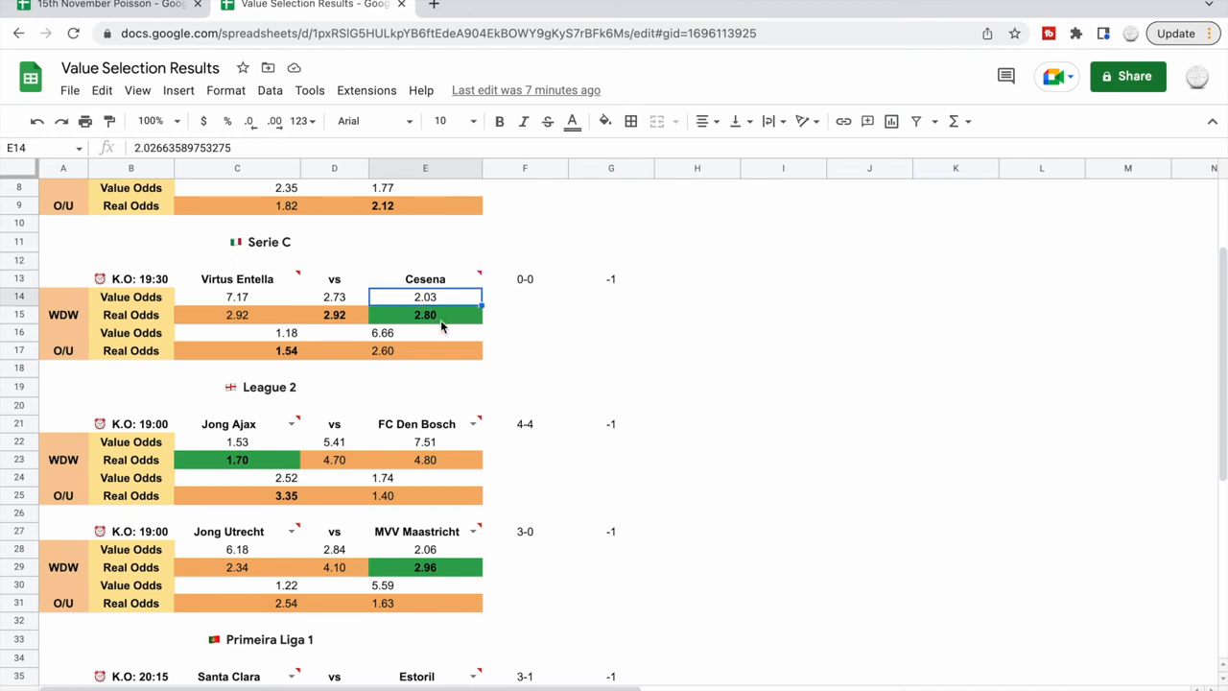
pyautogui.click(611, 281)
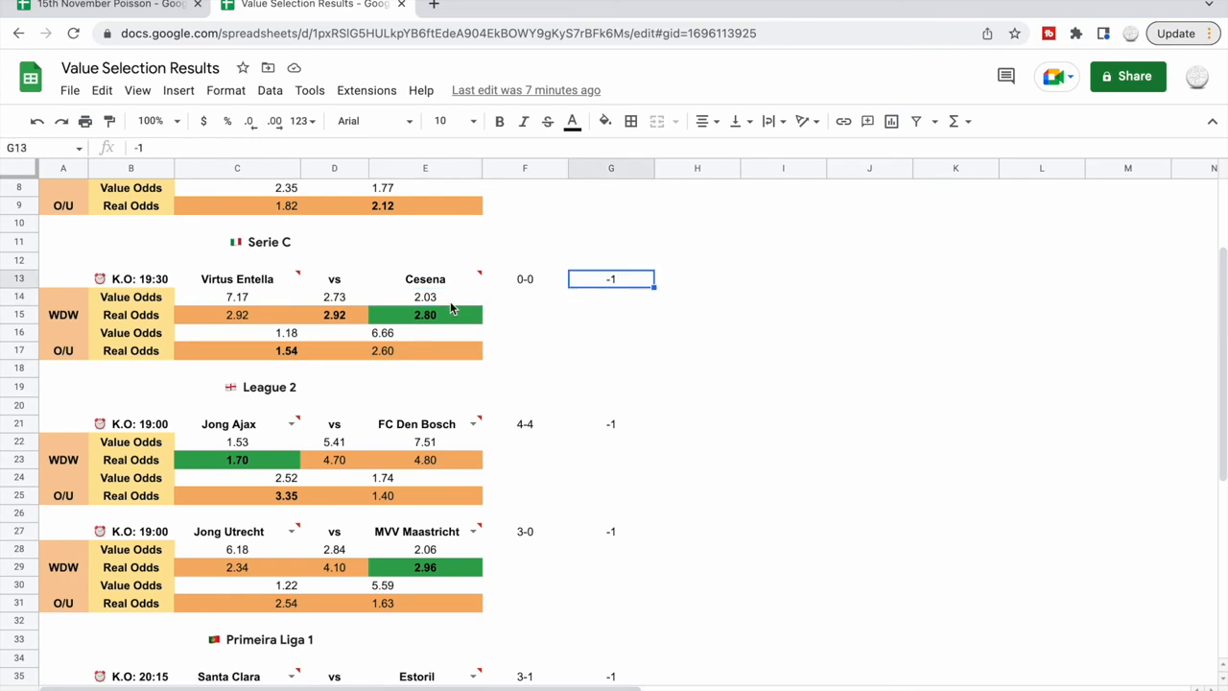
pyautogui.moveTo(430, 311)
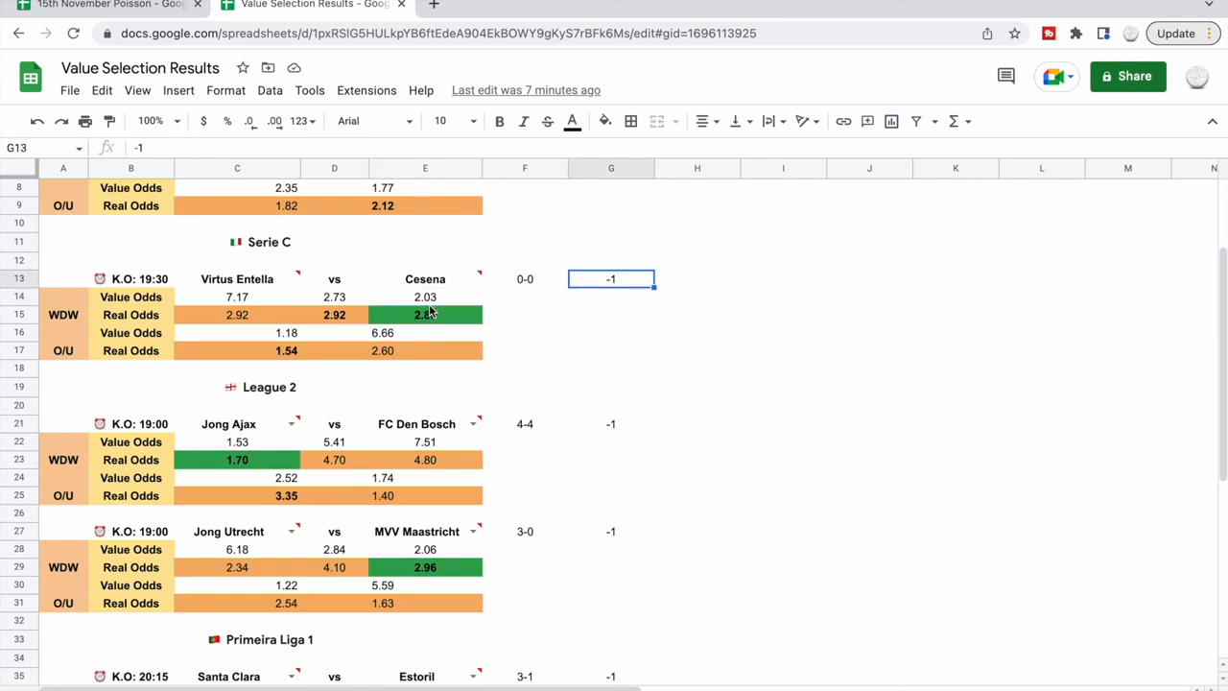
pyautogui.click(238, 349)
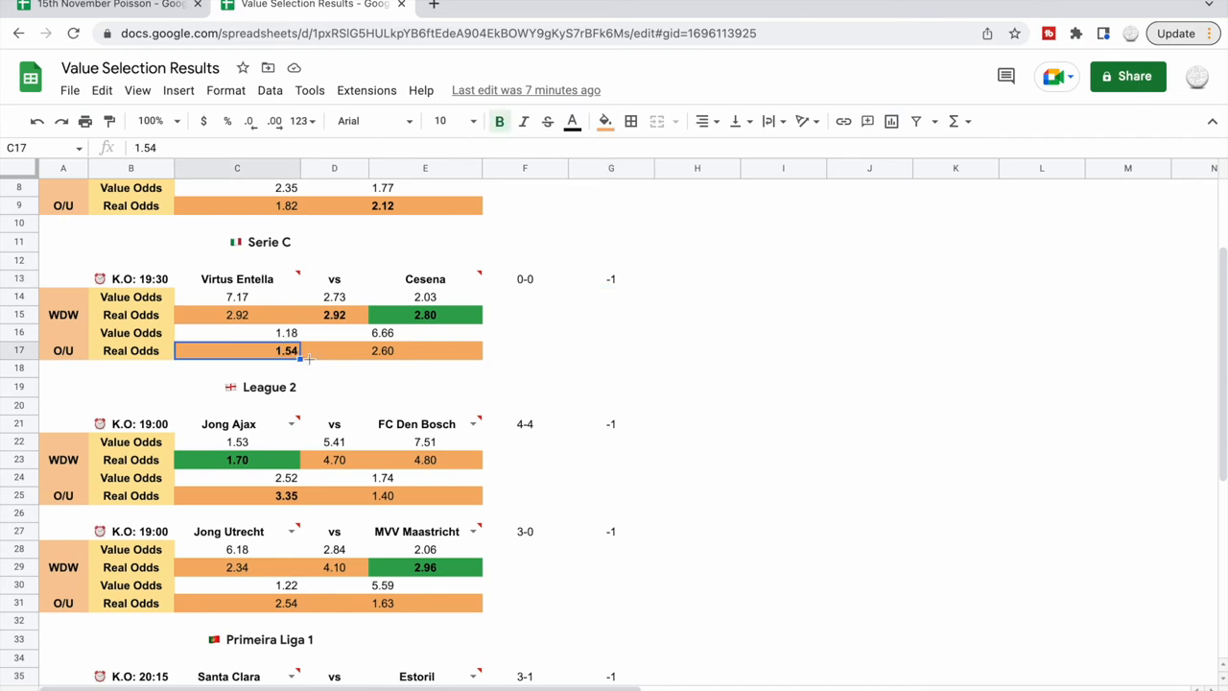
pyautogui.moveTo(537, 483)
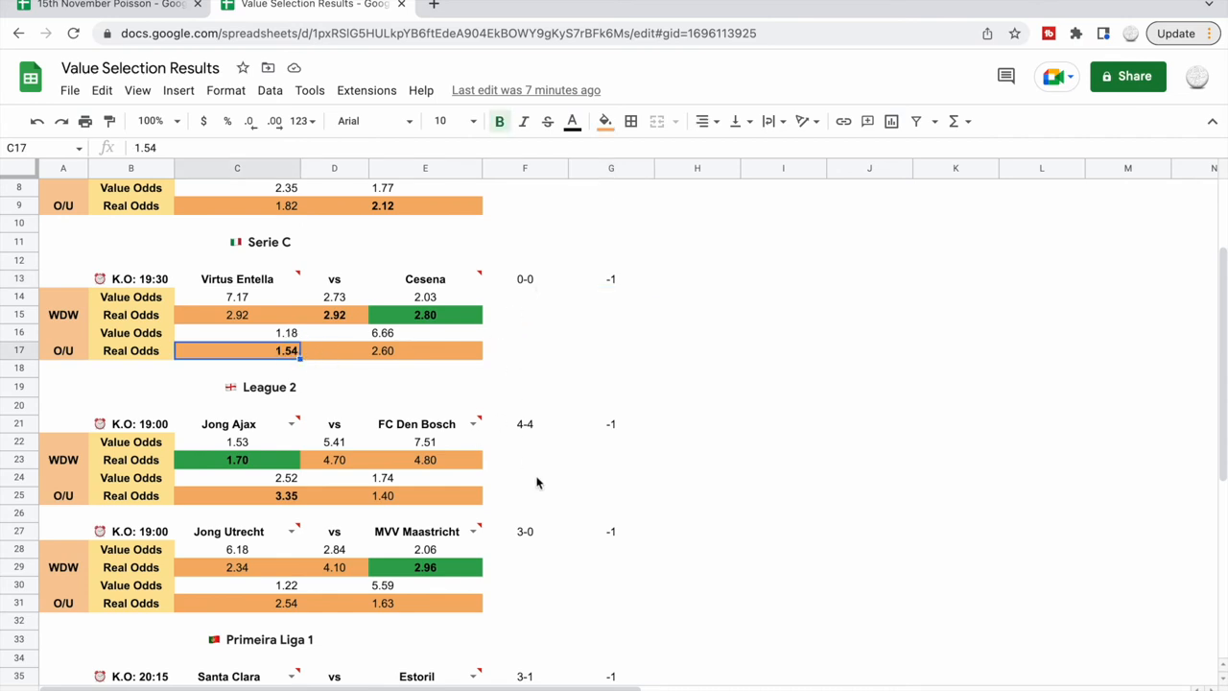
pyautogui.scroll(-3)
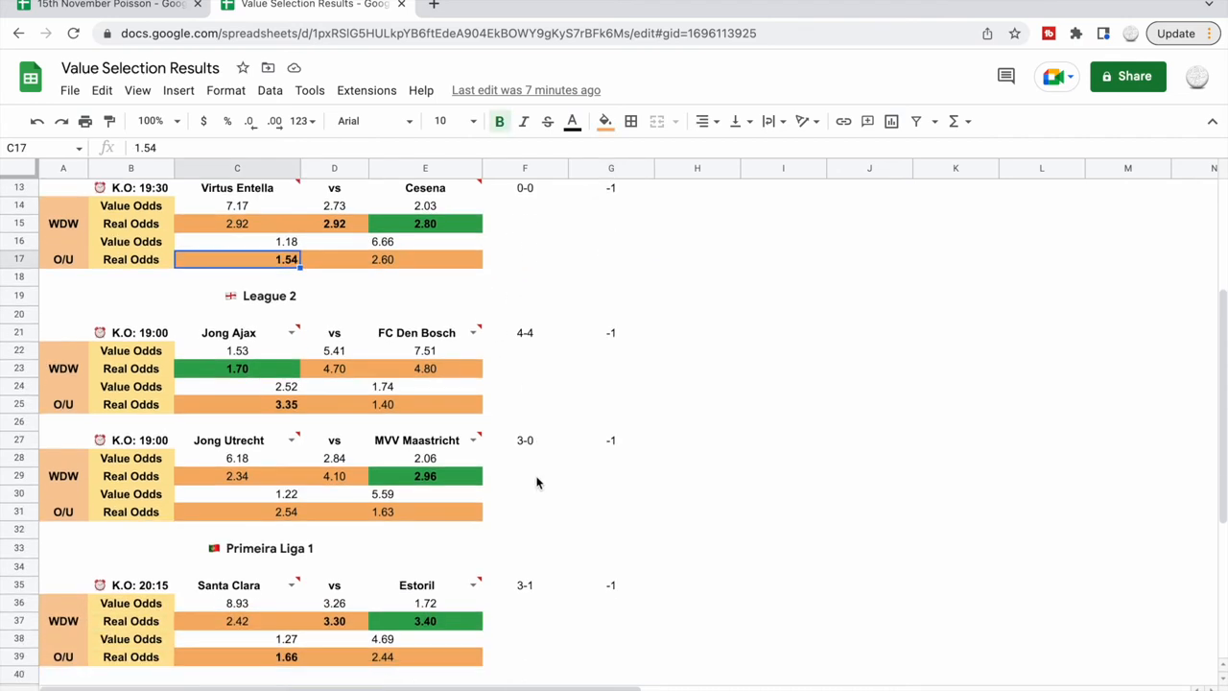
pyautogui.moveTo(361, 346)
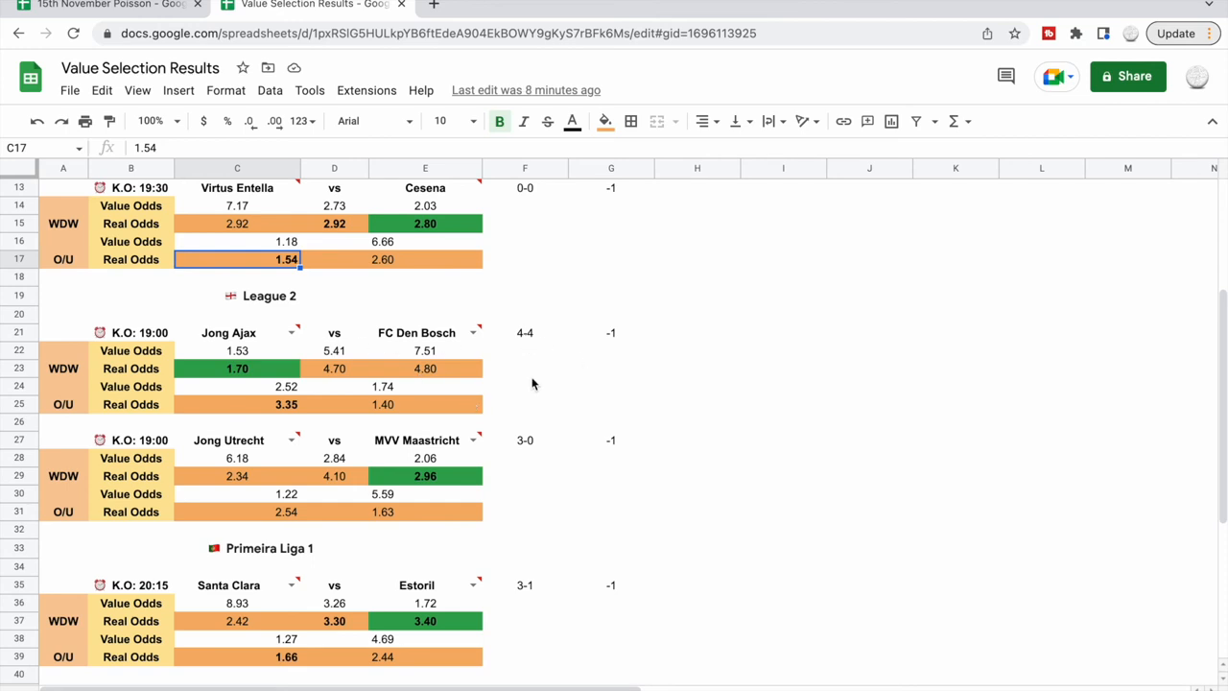
pyautogui.click(526, 334)
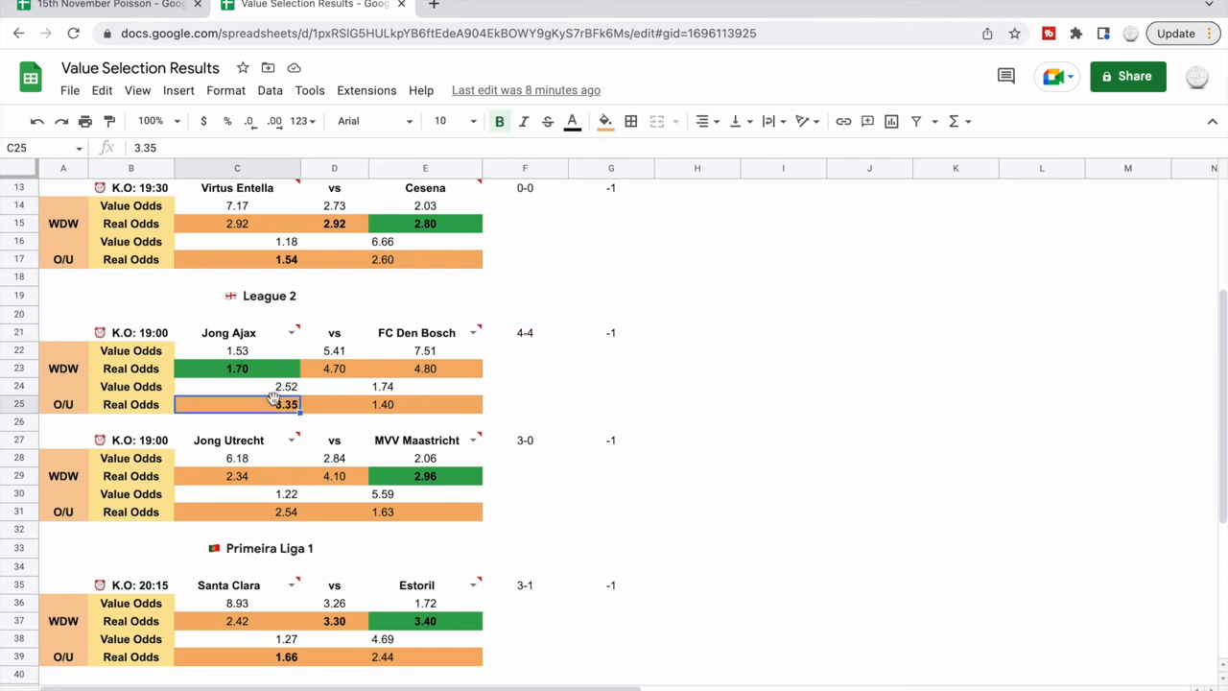
pyautogui.click(426, 403)
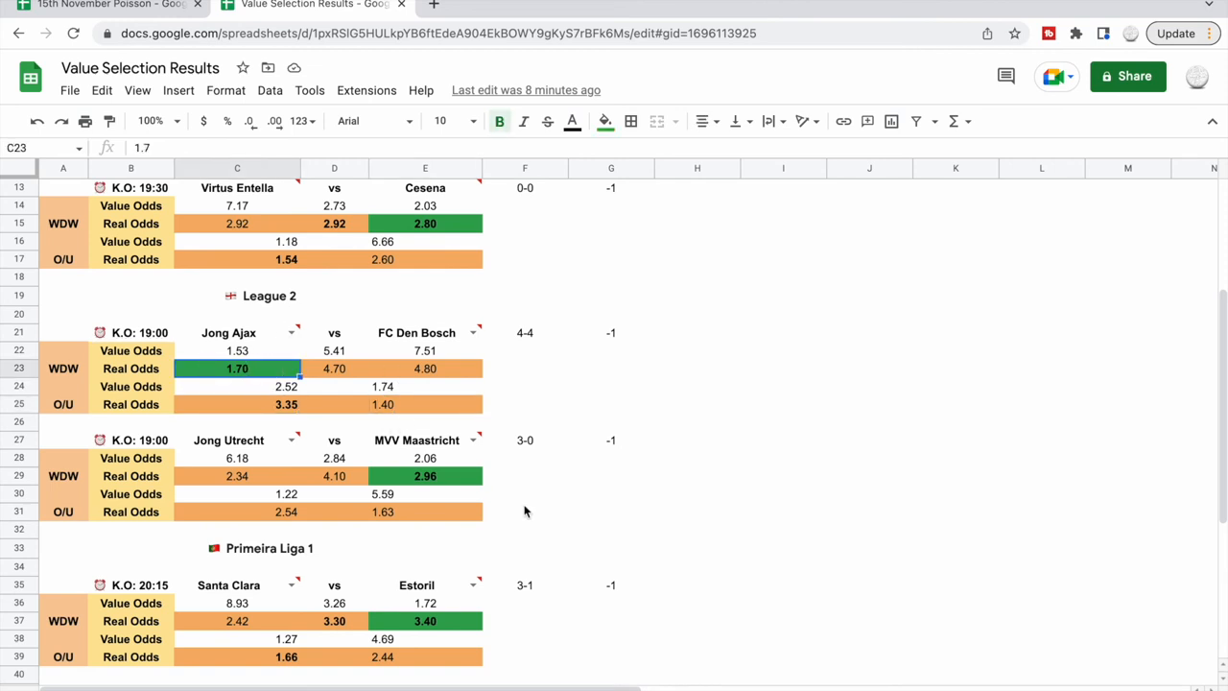
pyautogui.scroll(-3)
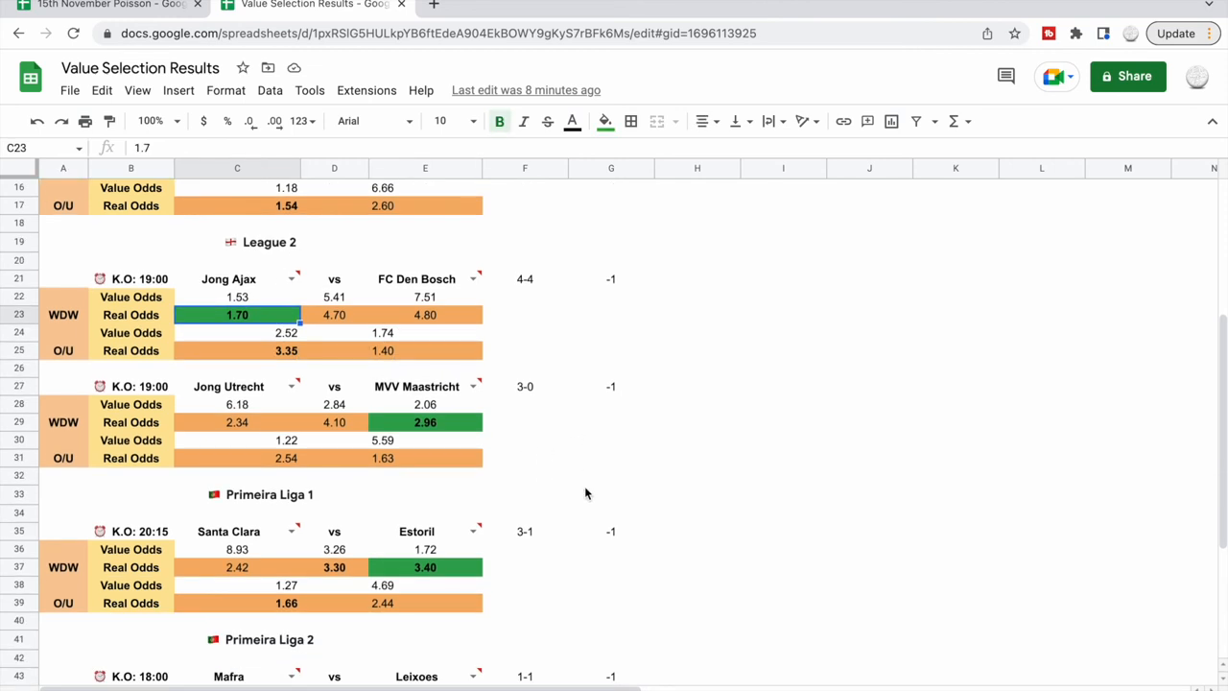
pyautogui.scroll(-3)
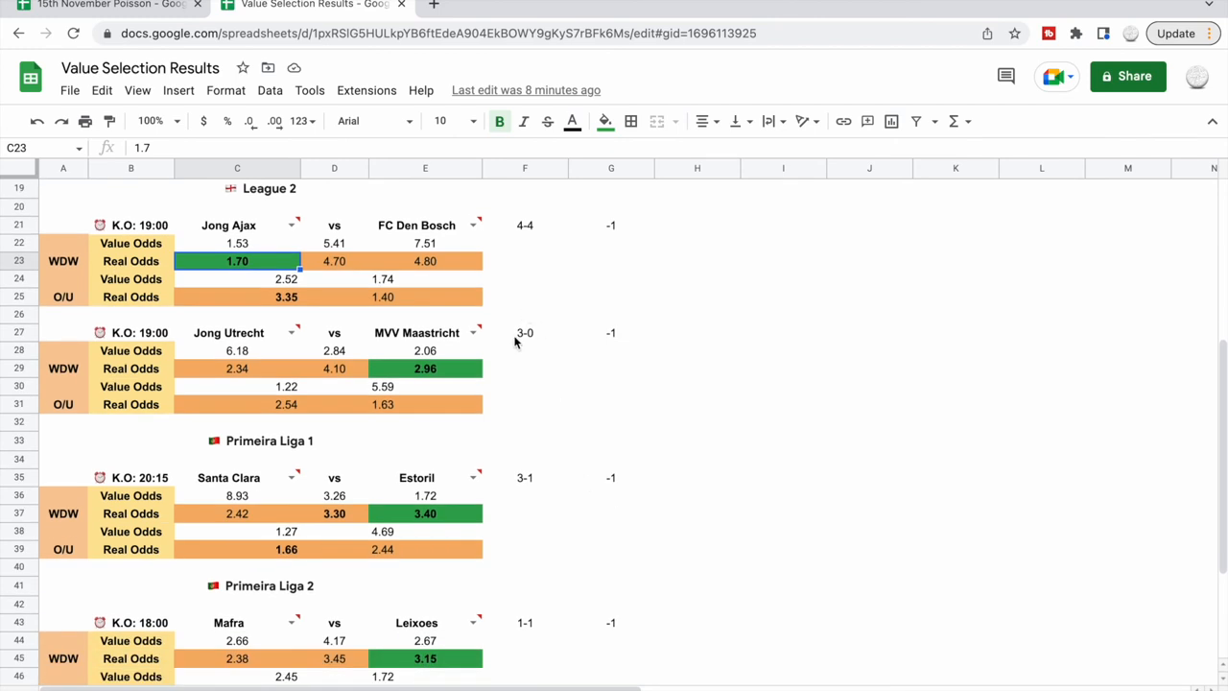
pyautogui.click(426, 368)
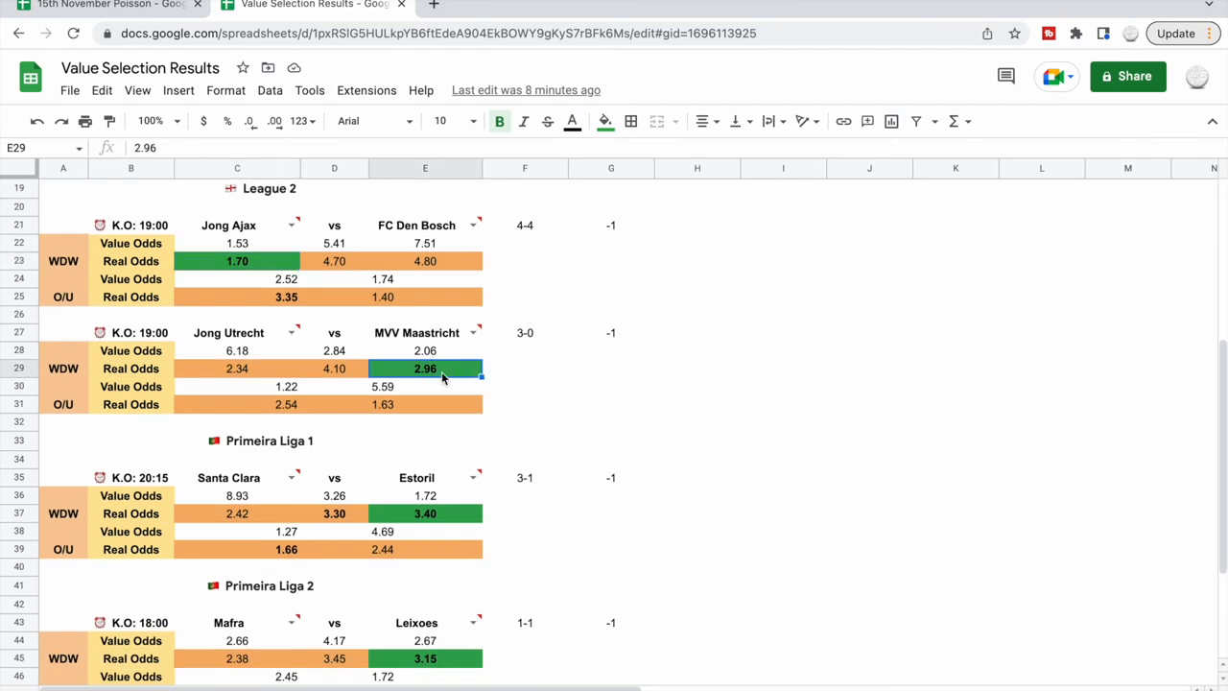
pyautogui.click(238, 349)
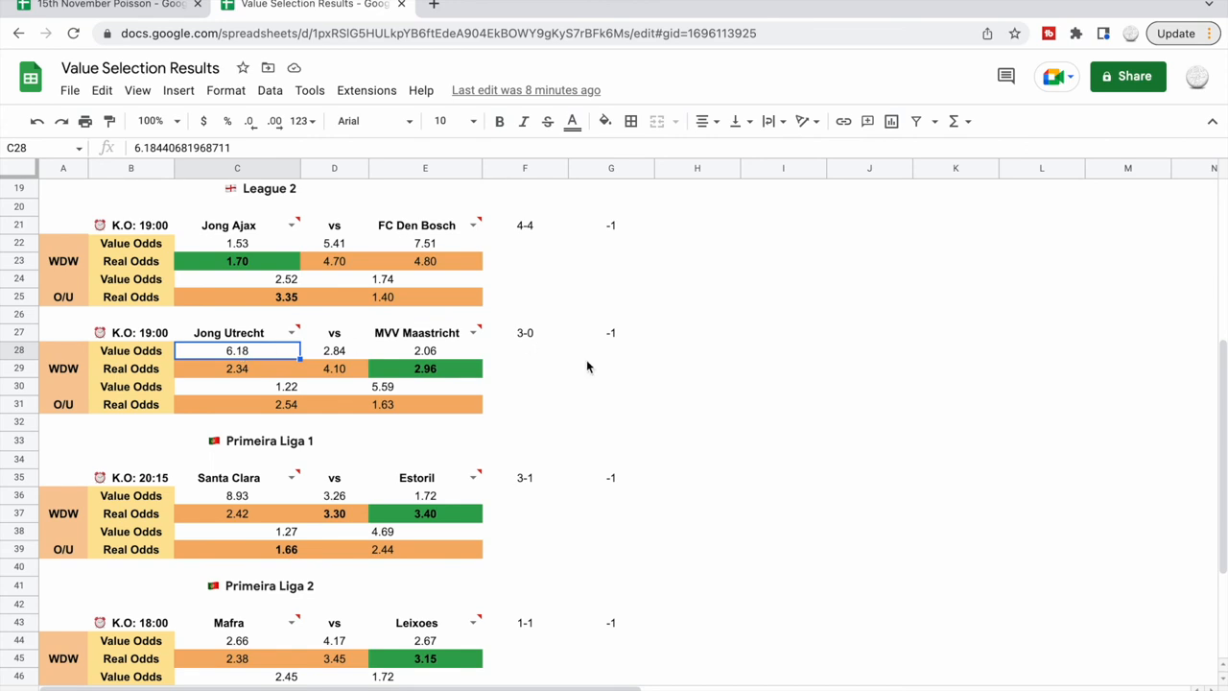
pyautogui.scroll(-3)
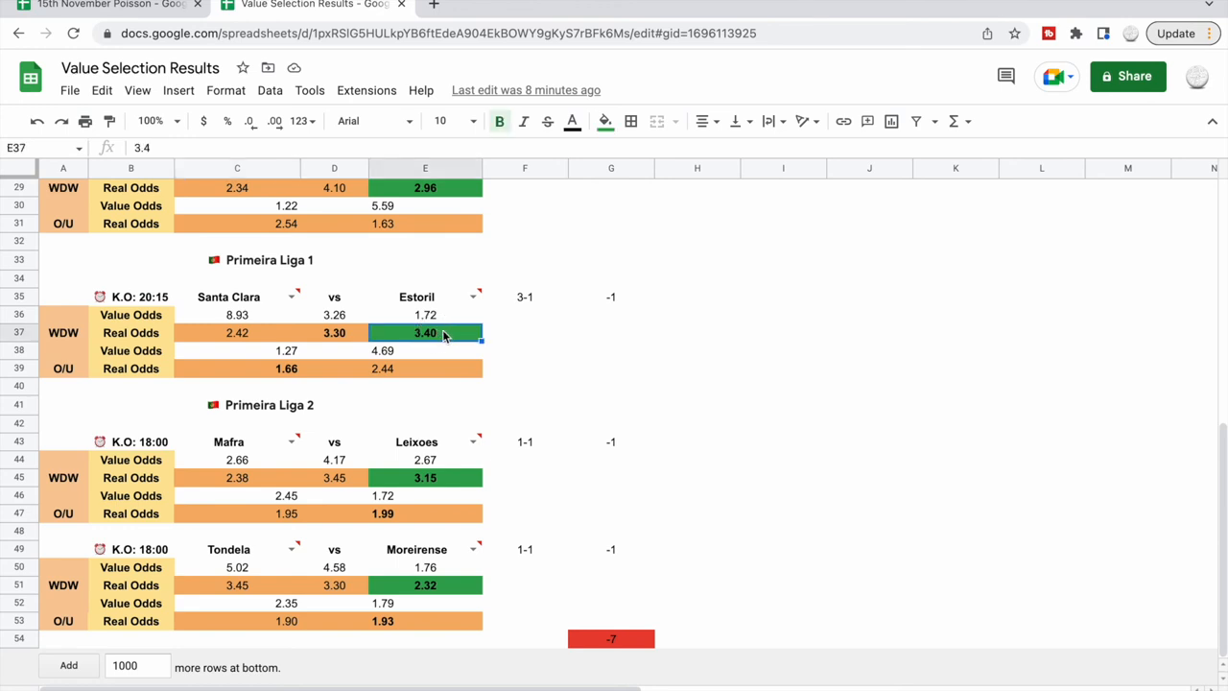
pyautogui.moveTo(497, 488)
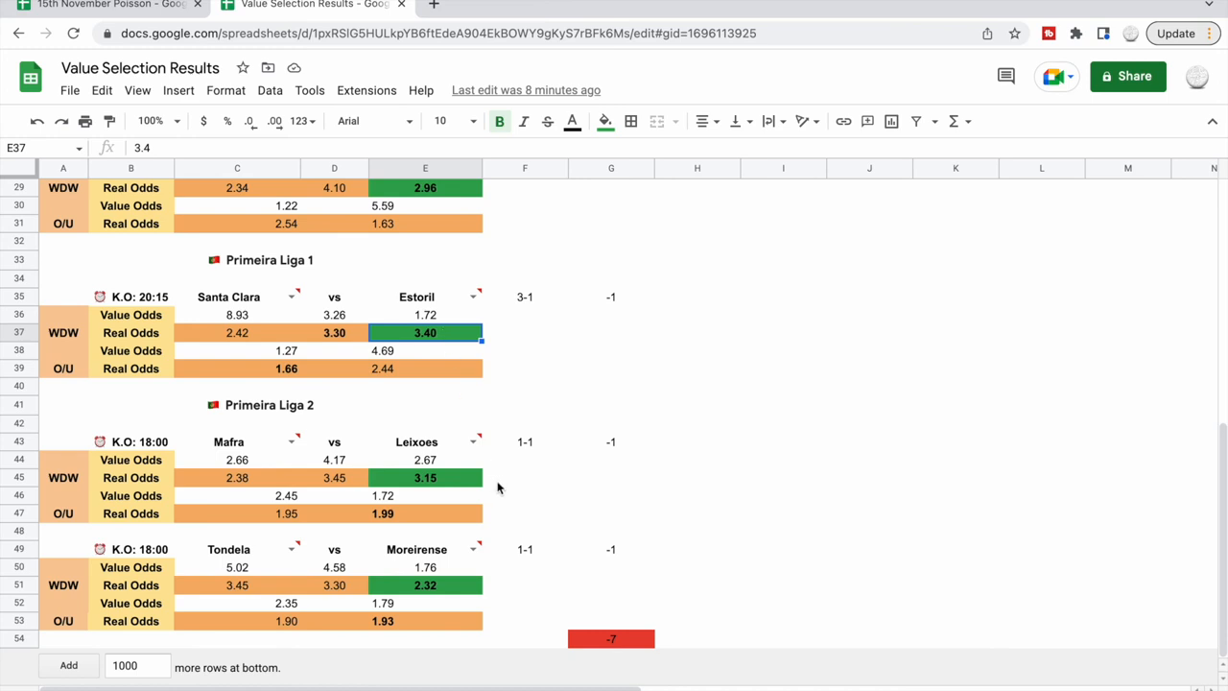
pyautogui.moveTo(526, 499)
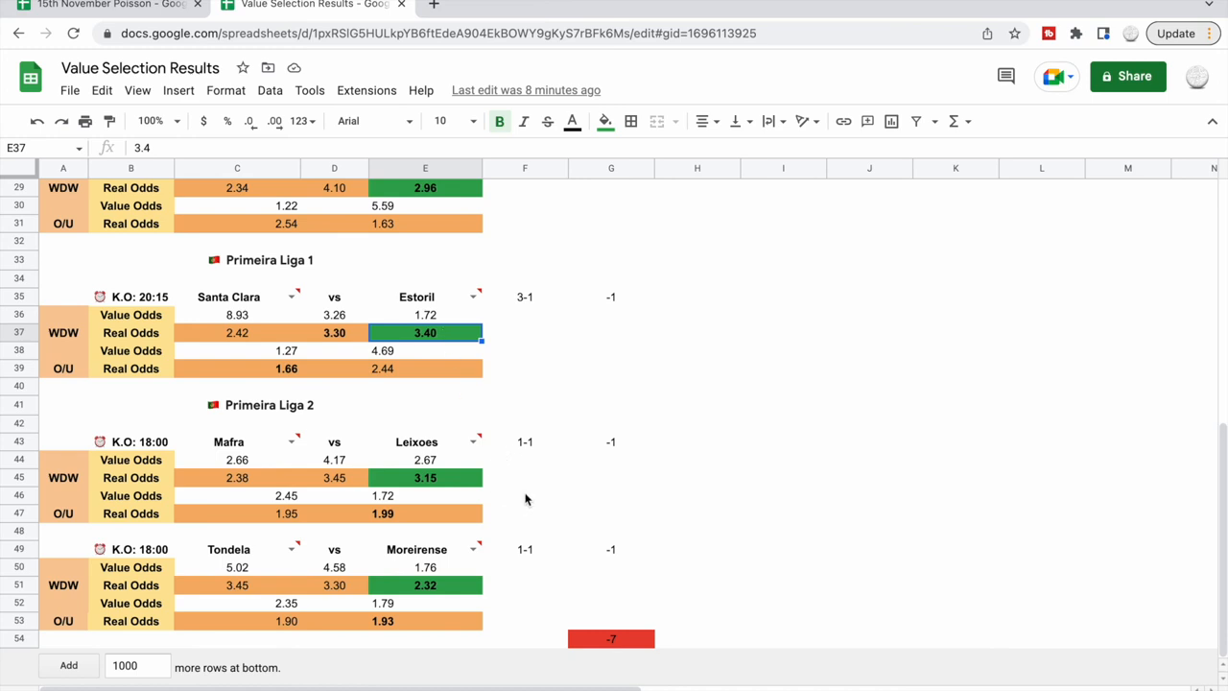
pyautogui.moveTo(522, 441)
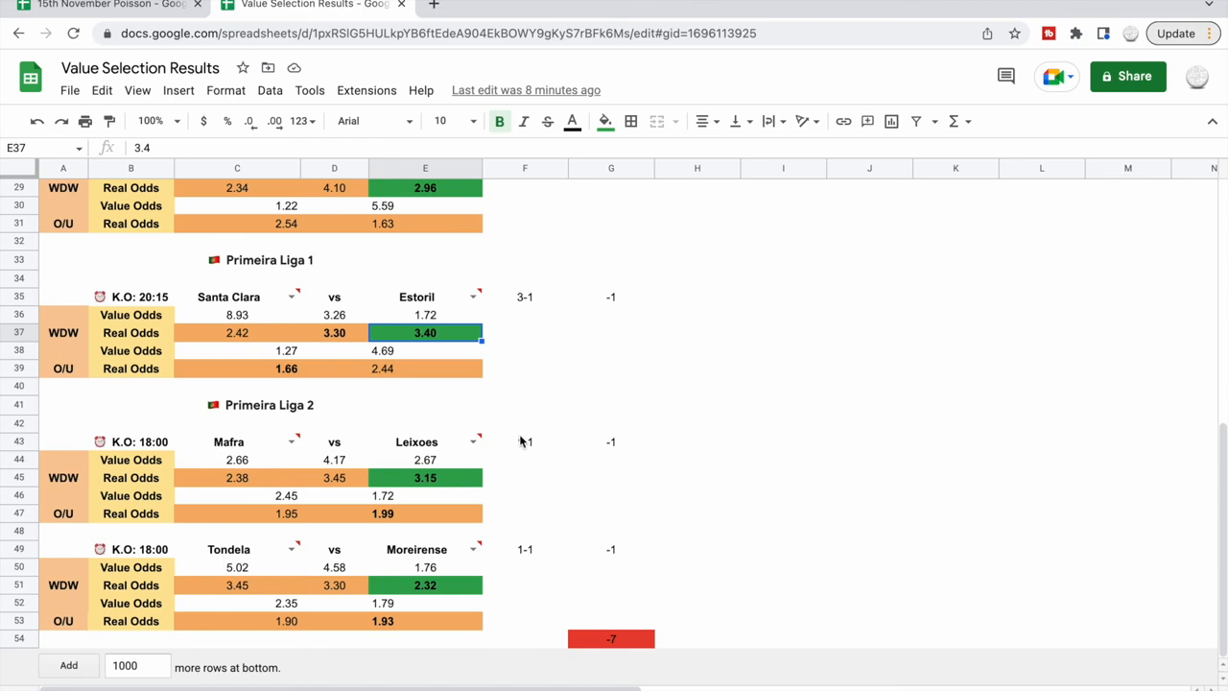
pyautogui.moveTo(432, 426)
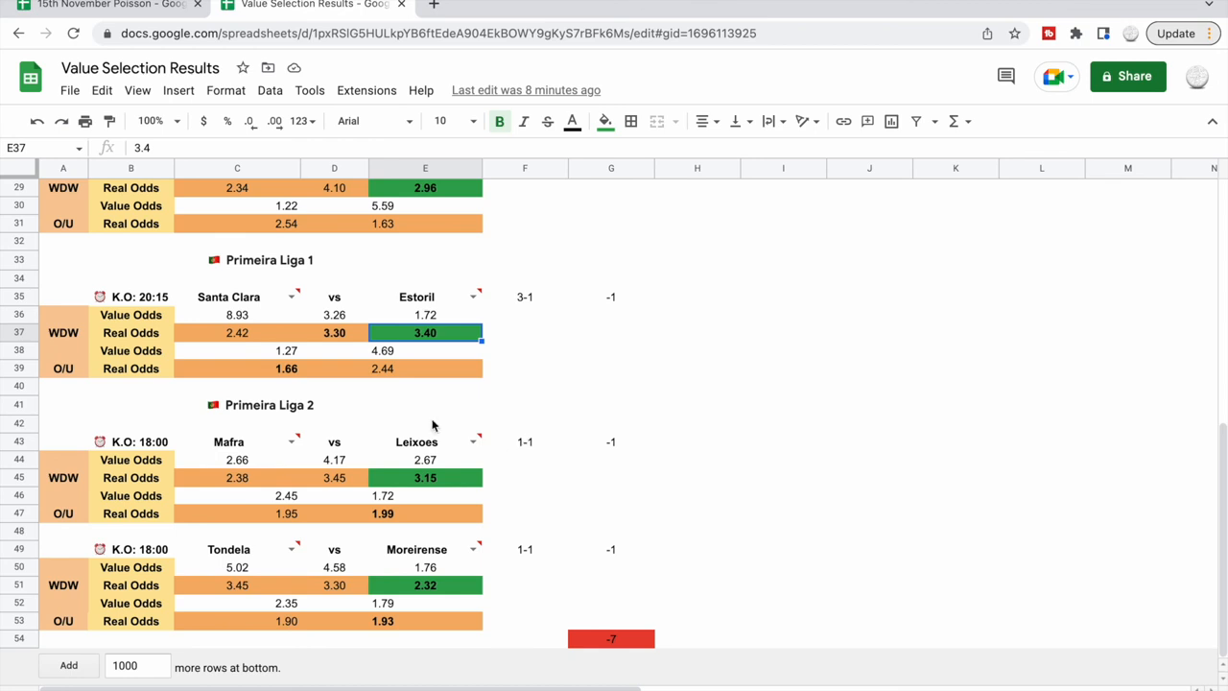
pyautogui.click(238, 495)
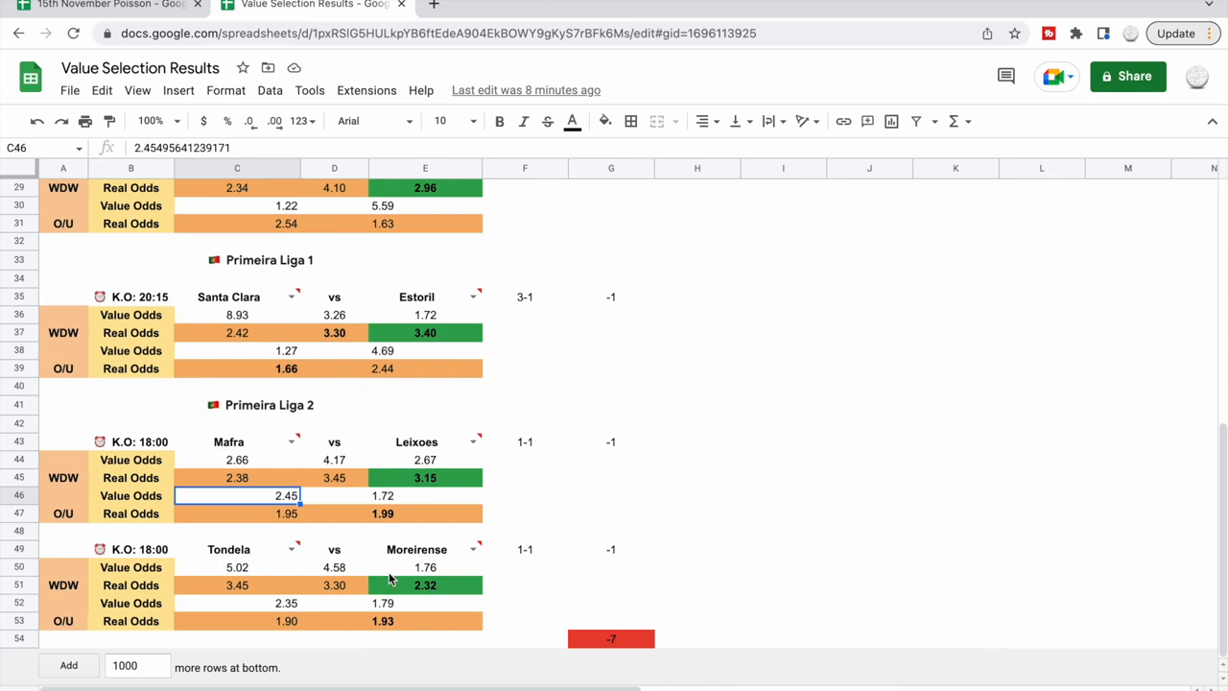
pyautogui.click(611, 639)
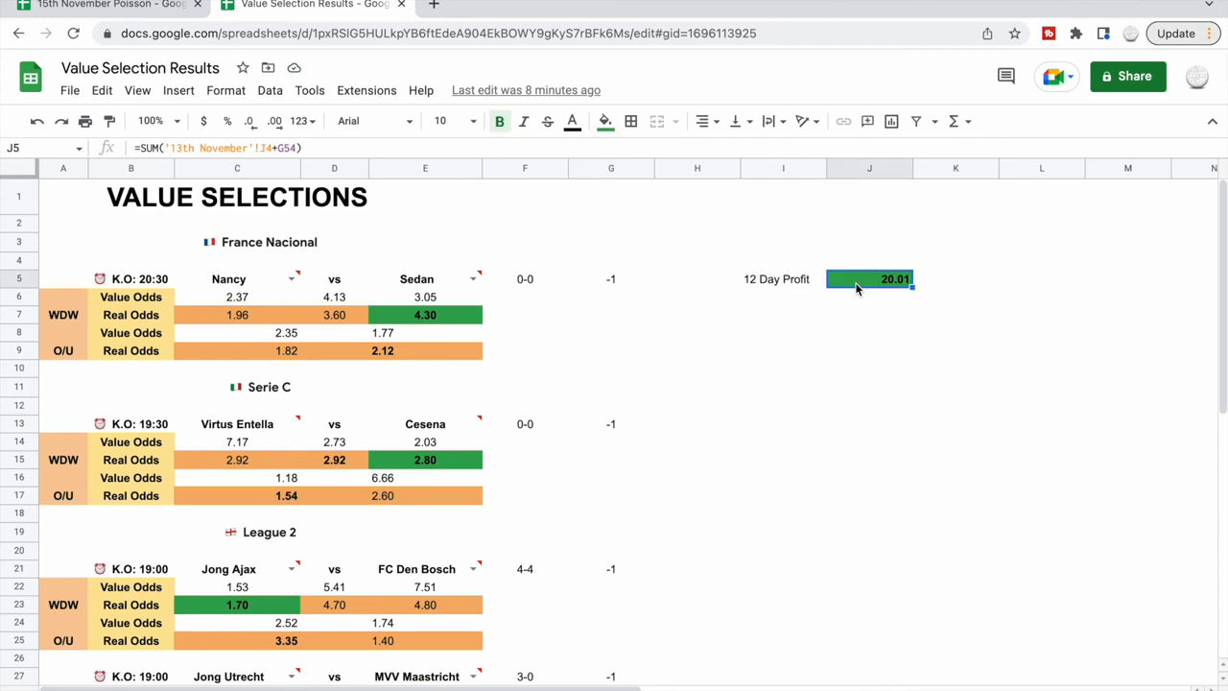
pyautogui.moveTo(701, 392)
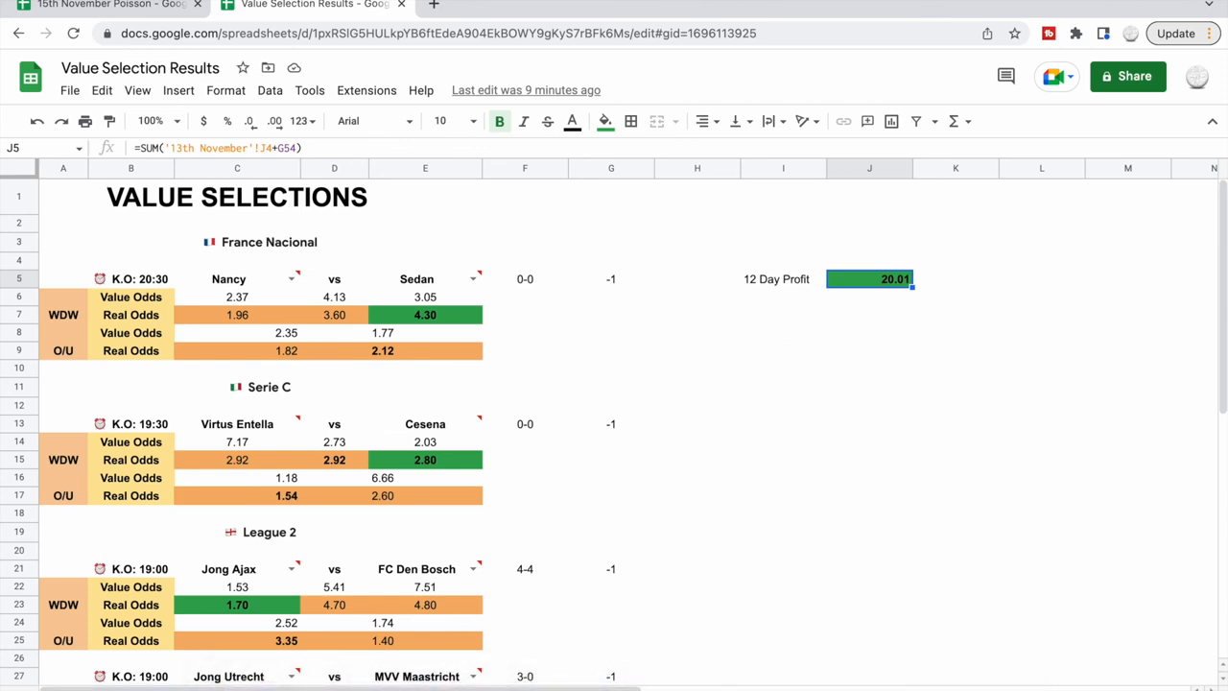
pyautogui.moveTo(875, 296)
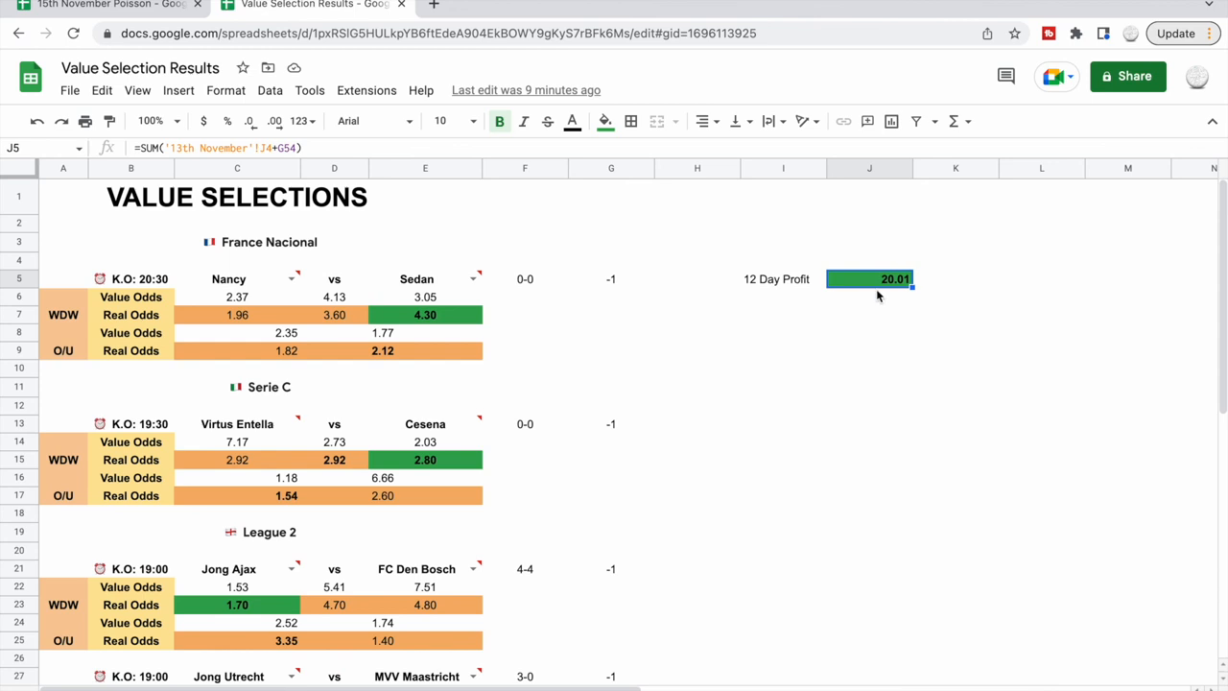